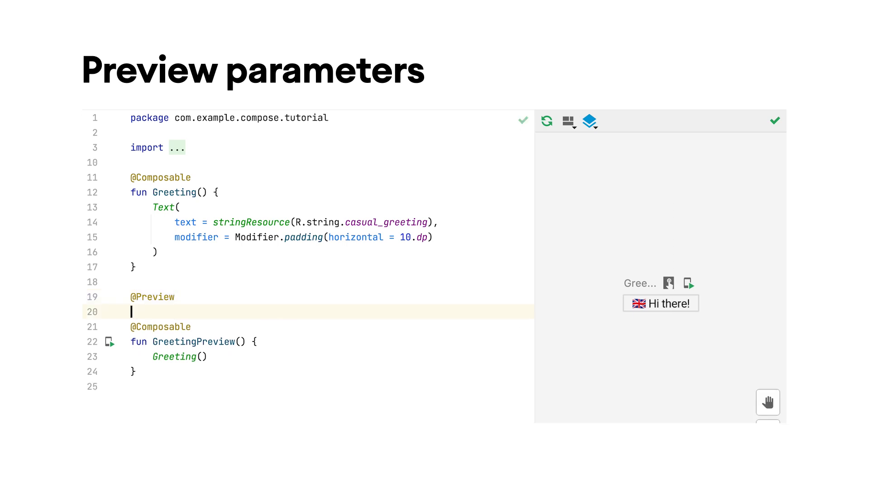
pyautogui.write('@Preview(widthDp = 1)')
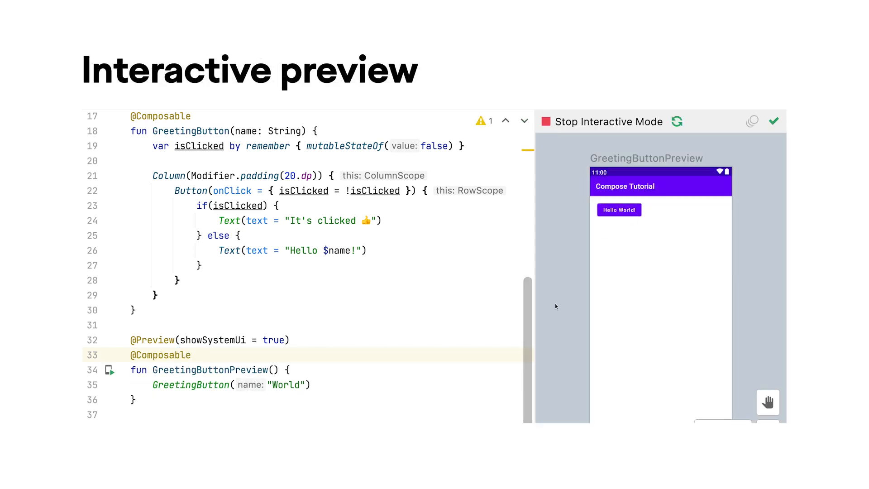
# Press the Hello World! preview button twice so its label toggles to It's clicked.
pyautogui.click(619, 210)
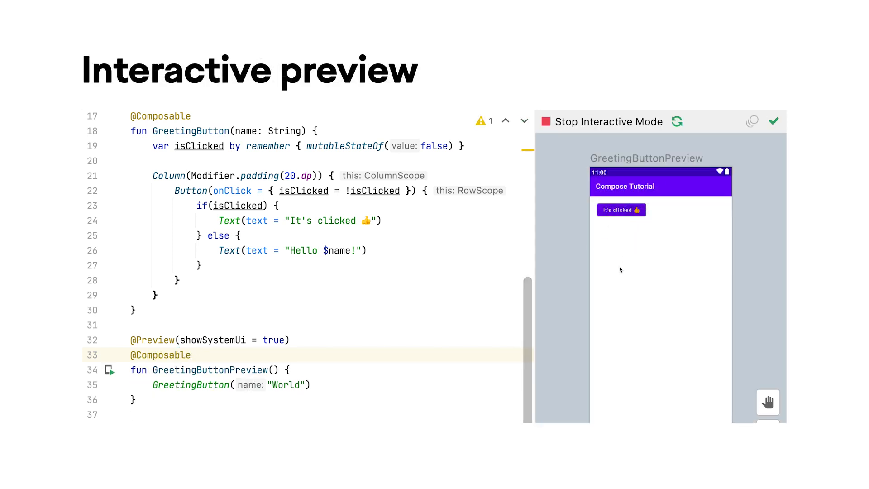
pyautogui.click(621, 209)
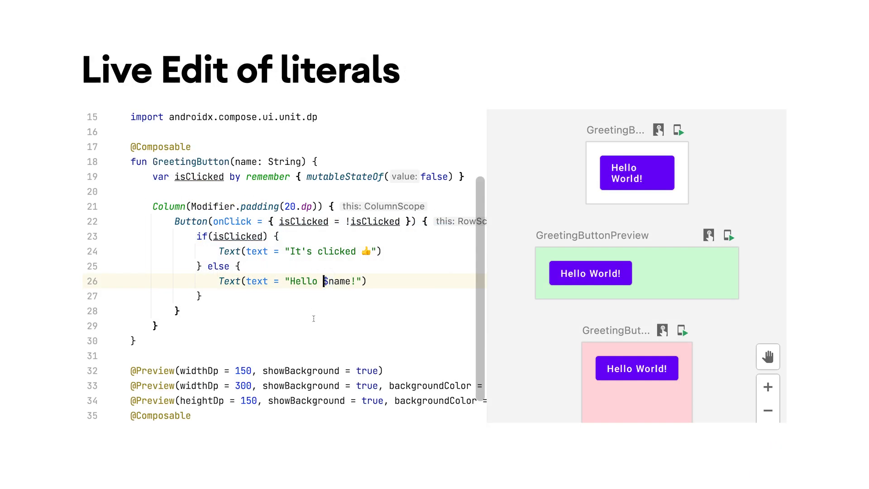
# Edit the greeting literal to 'Hello it's me, how are you?' while previews refresh.
pyautogui.write('it')
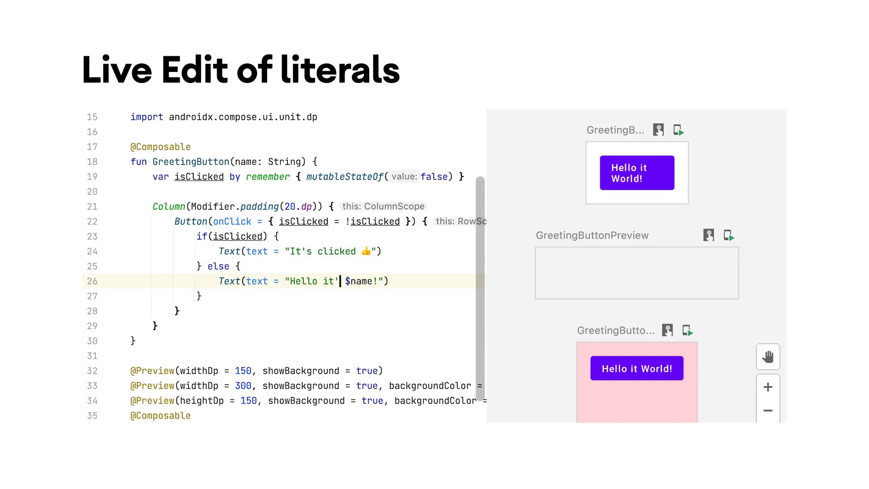
pyautogui.write("'s me, h")
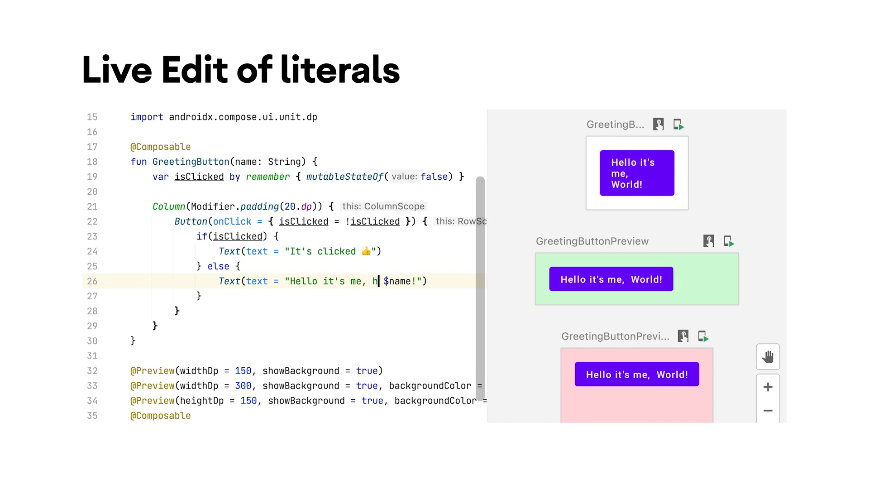
pyautogui.write('how are you')
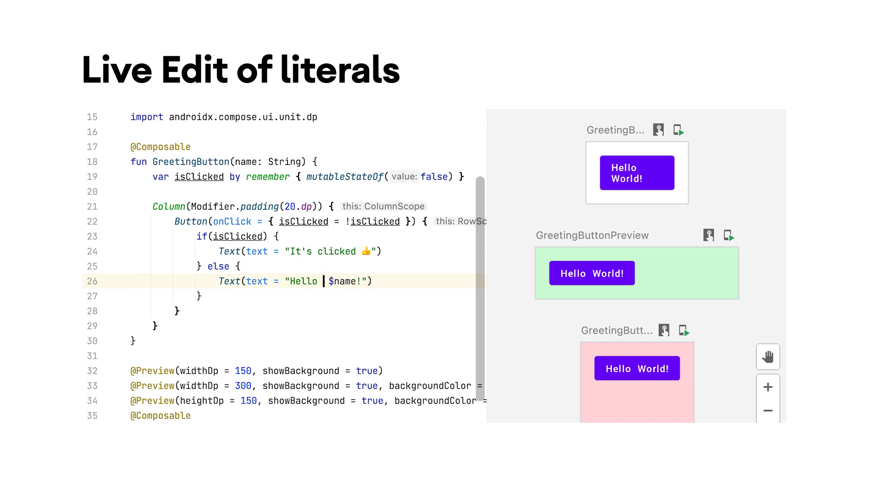
pyautogui.write("it's me")
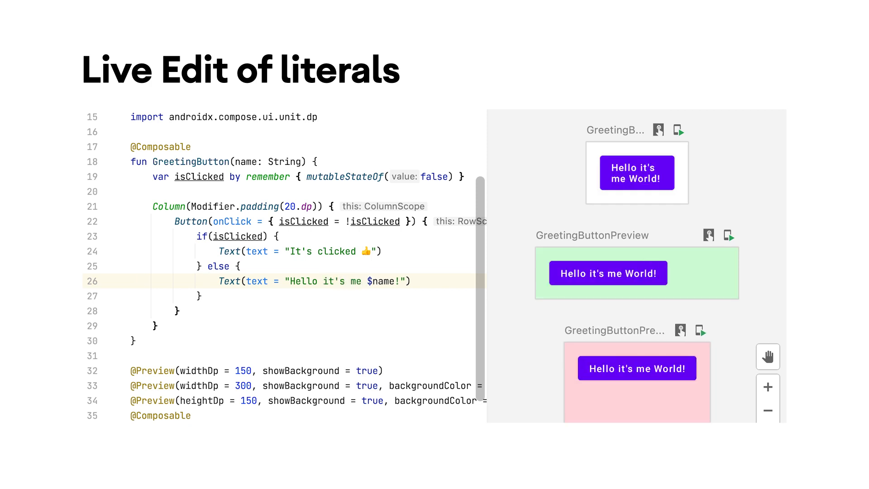
pyautogui.write(', how are you')
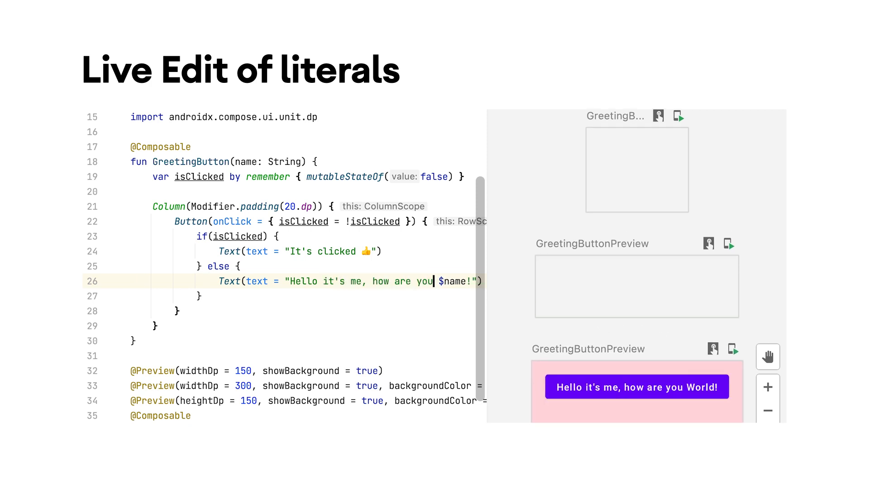
pyautogui.write('?')
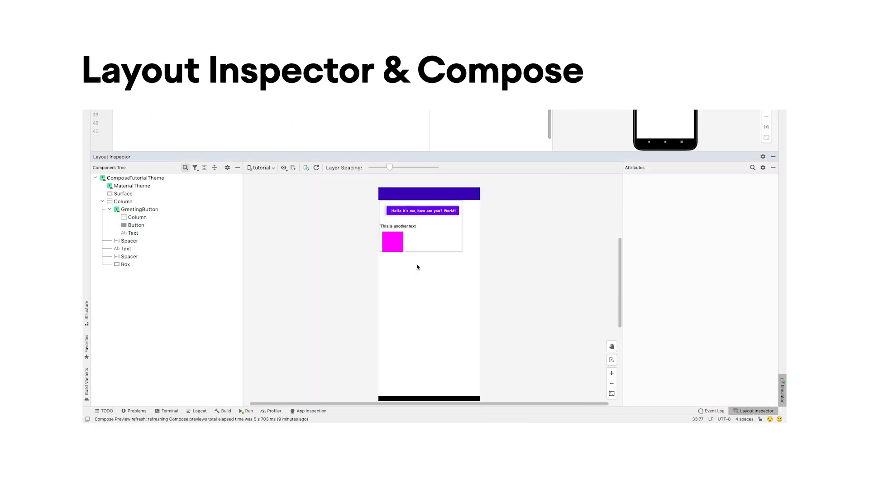
# Search the component tree for Button and show only the GreetingButton subtree.
pyautogui.click(185, 167)
pyautogui.write('Button')
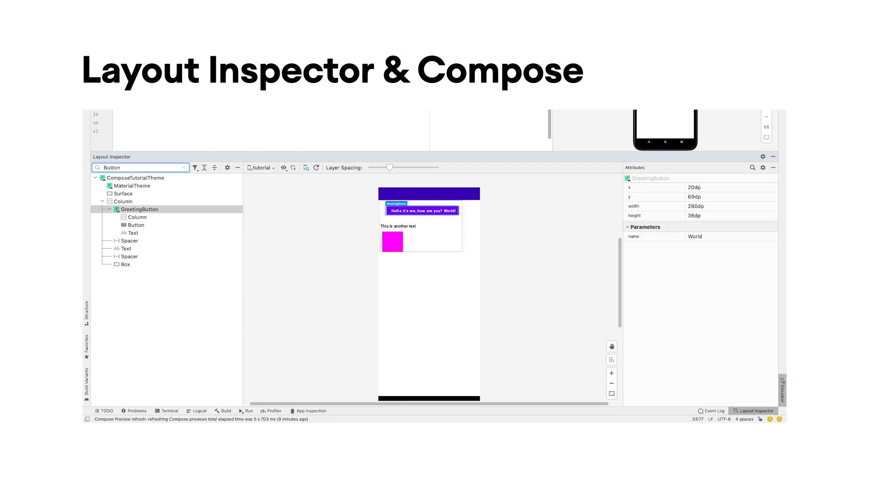
pyautogui.rightClick(139, 209)
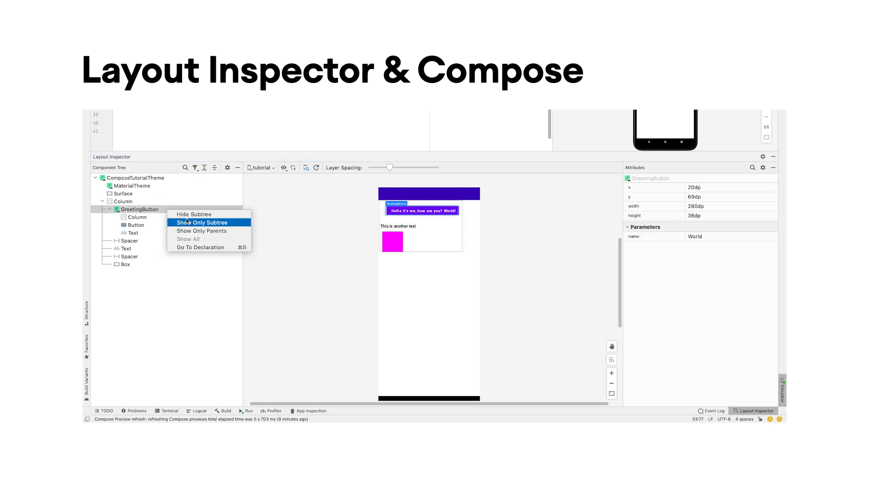
pyautogui.click(203, 222)
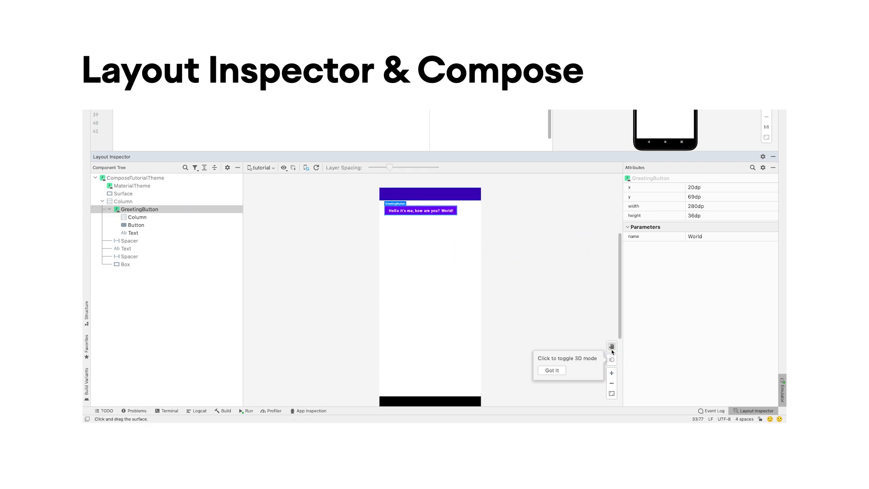
# Switch the rendering to 3D layers and inspect the Box's modifier parameters.
pyautogui.click(550, 370)
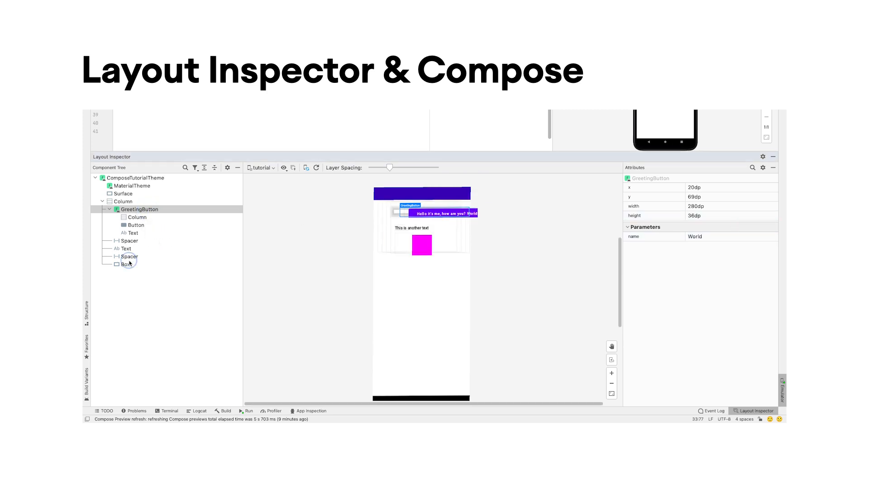
pyautogui.click(125, 263)
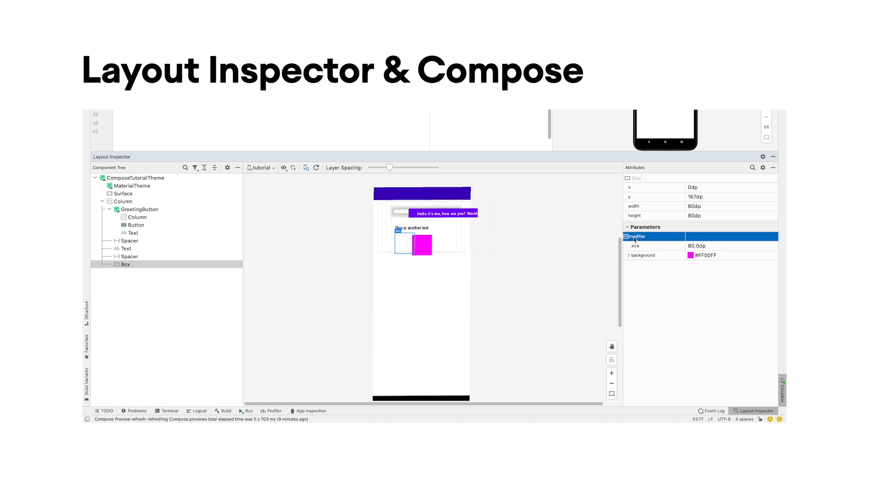
pyautogui.click(628, 255)
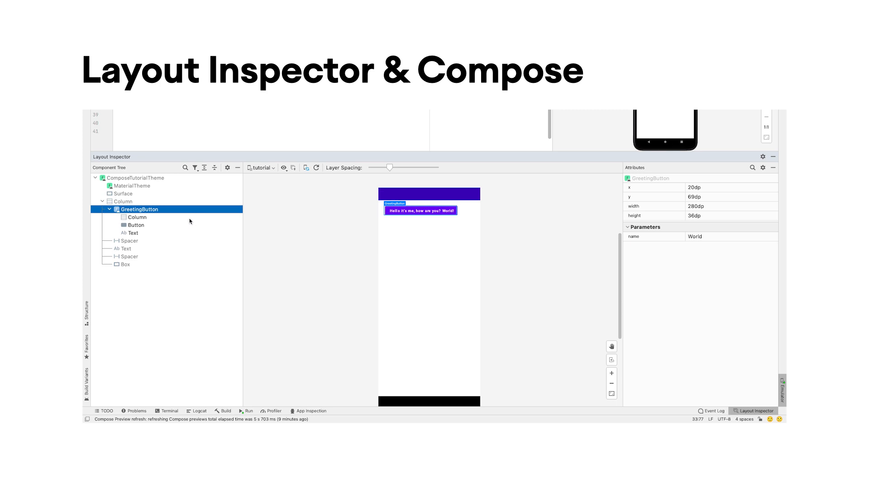
pyautogui.moveTo(447, 256)
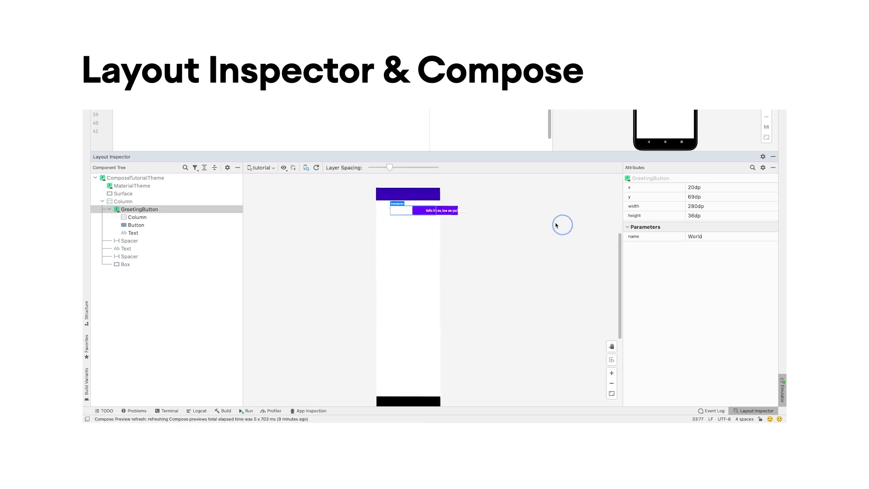
# Show only GreetingButton's parents, inspect the Box's background colour and shape, then view accessibility results.
pyautogui.rightClick(140, 209)
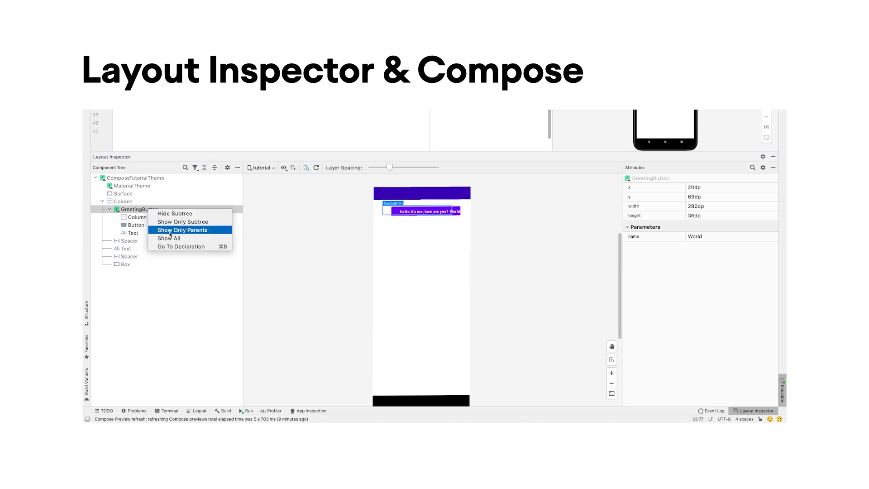
pyautogui.click(168, 238)
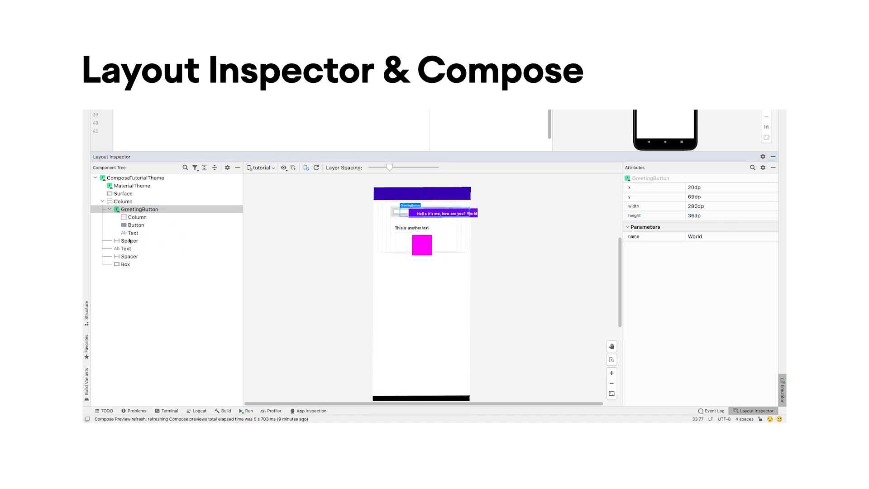
pyautogui.click(125, 264)
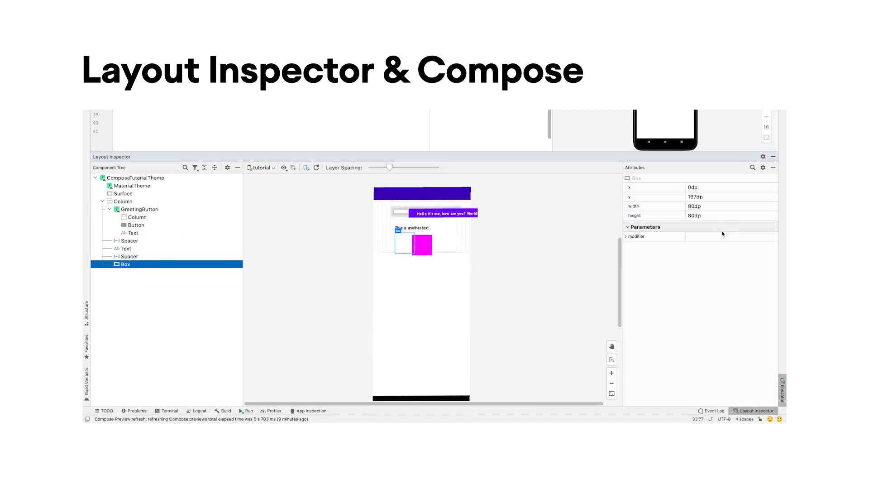
pyautogui.click(626, 236)
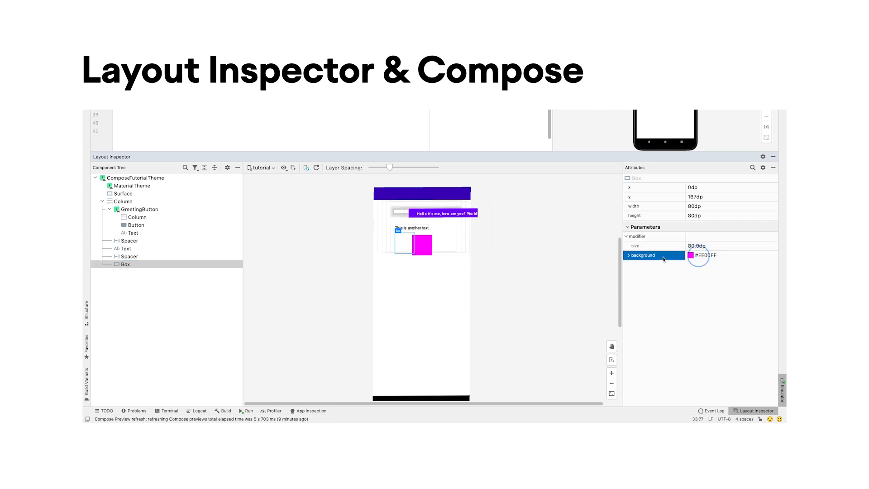
pyautogui.click(627, 255)
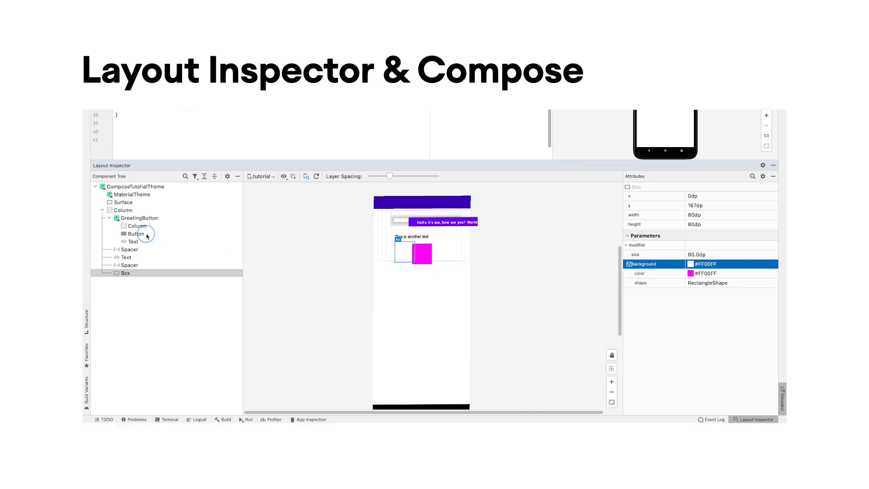
pyautogui.click(136, 234)
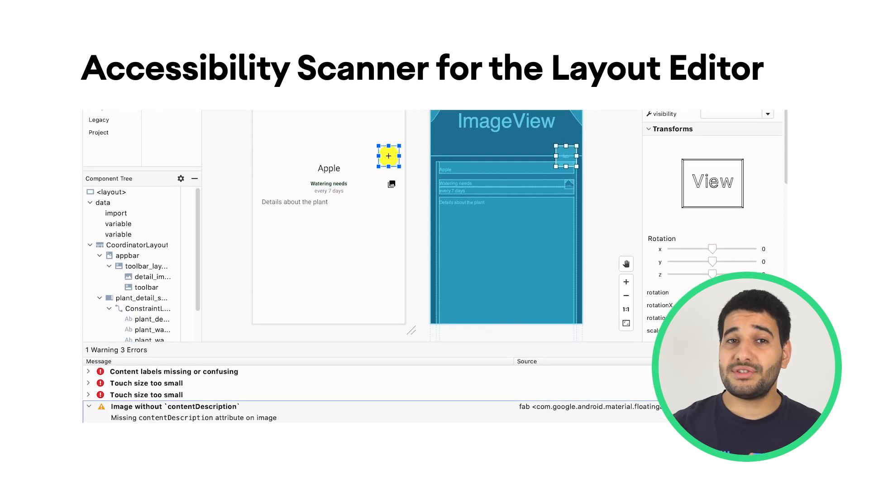
pyautogui.click(88, 405)
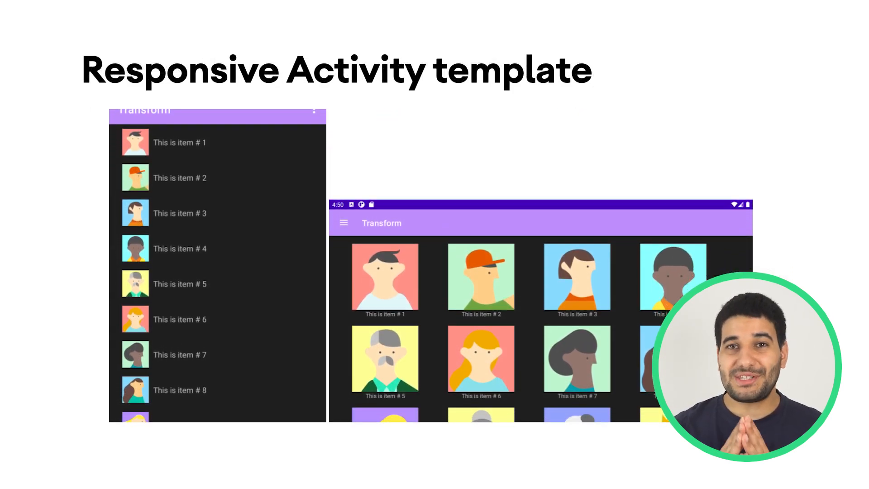
pyautogui.scroll(-3)
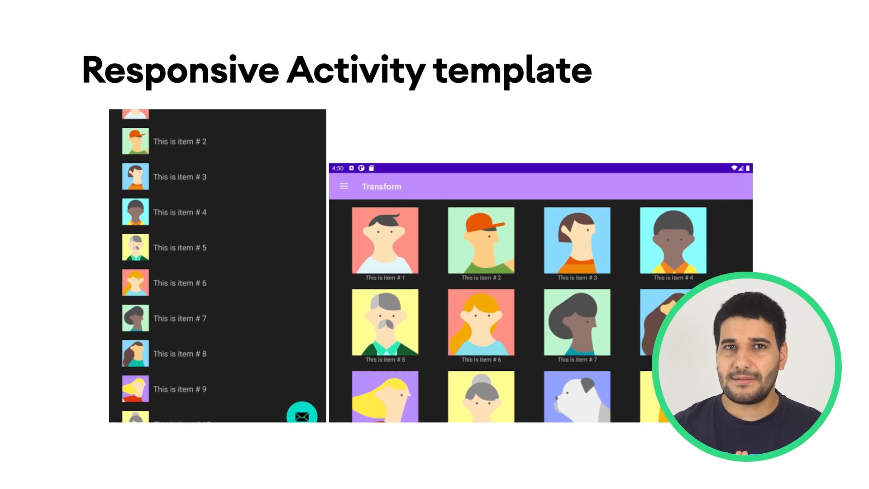
pyautogui.scroll(-3)
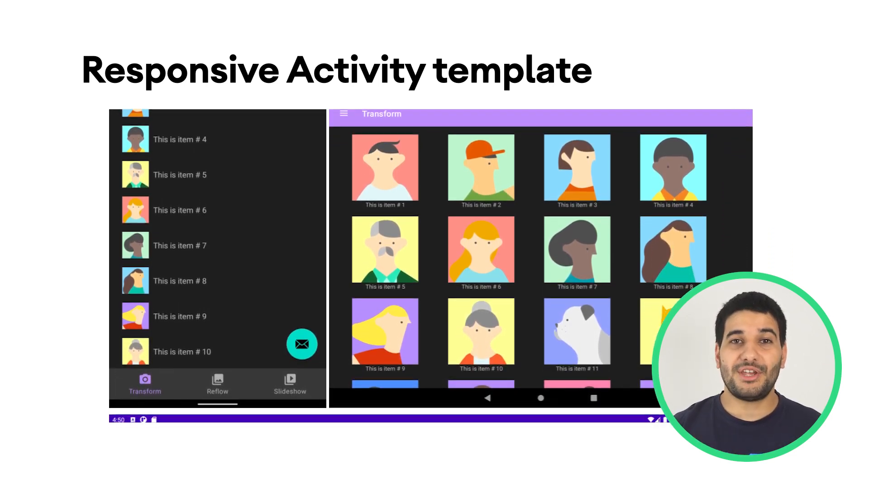
pyautogui.scroll(-3)
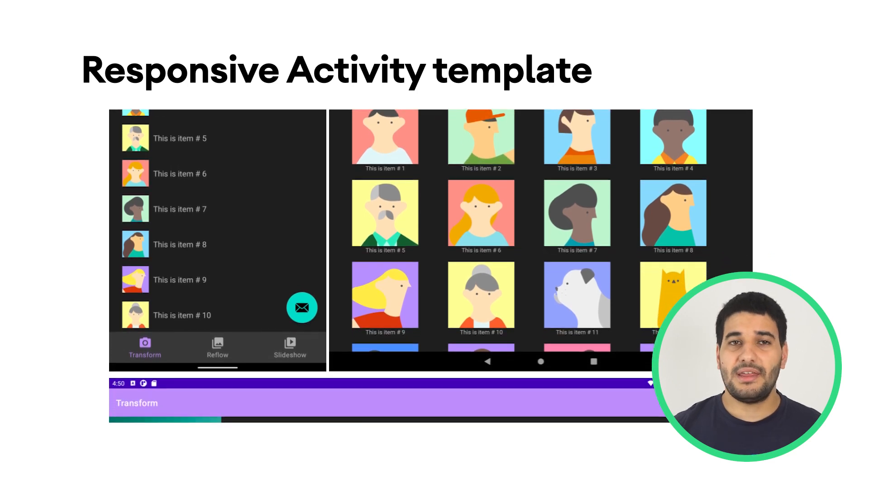
pyautogui.scroll(-3)
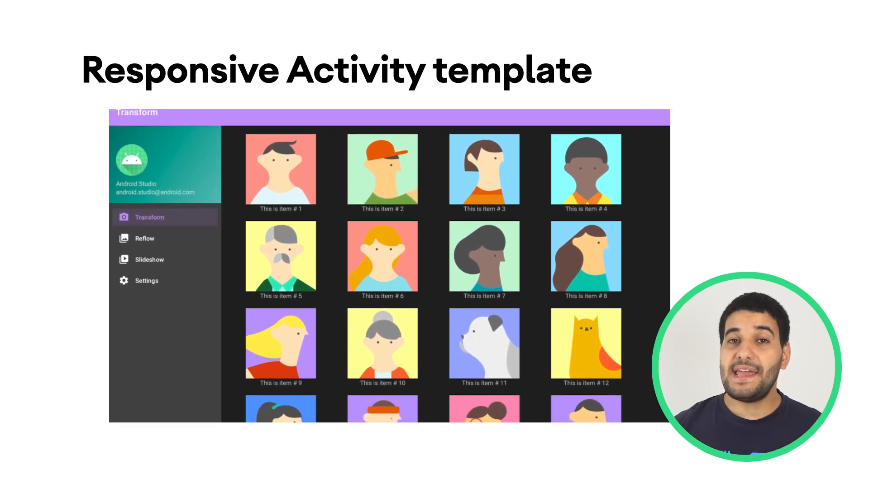
pyautogui.scroll(-3)
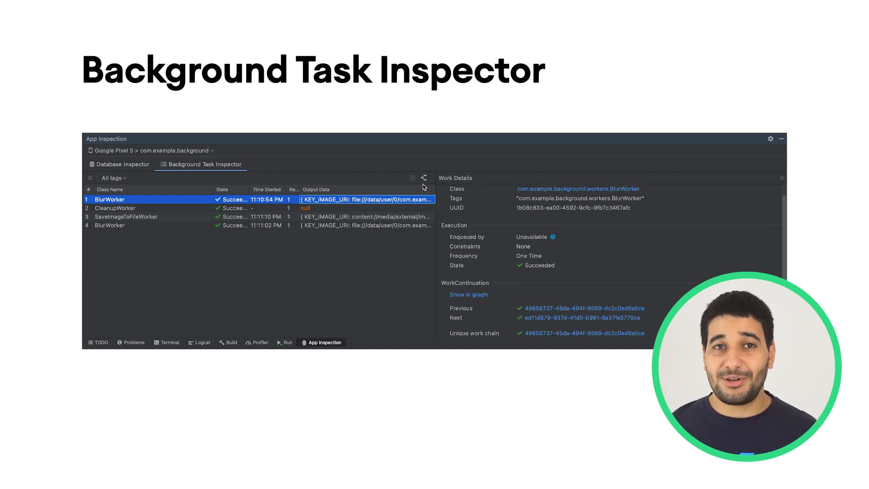
# Toggle between table and graph views, selecting workers to see their Work Details.
pyautogui.click(424, 178)
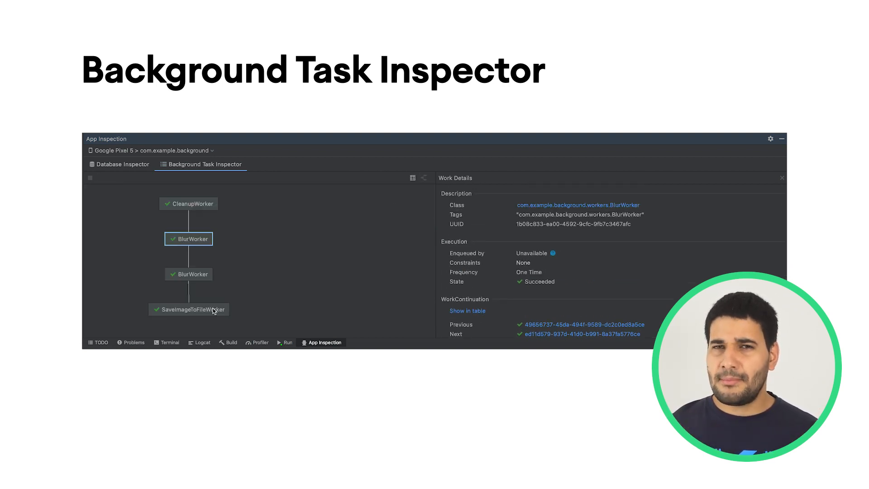
pyautogui.click(188, 203)
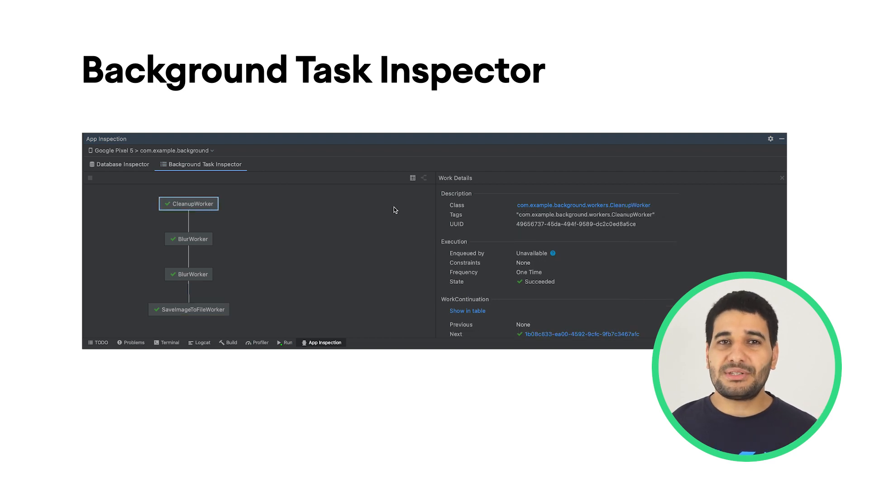
pyautogui.click(412, 177)
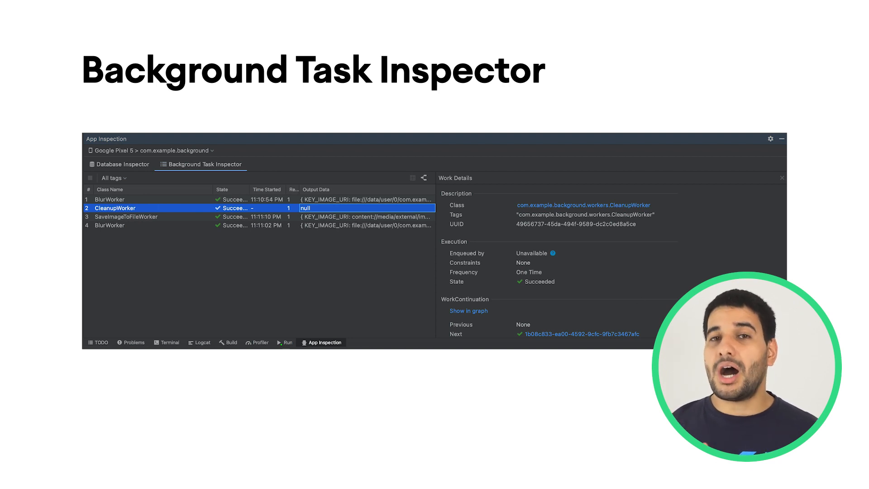
pyautogui.click(110, 199)
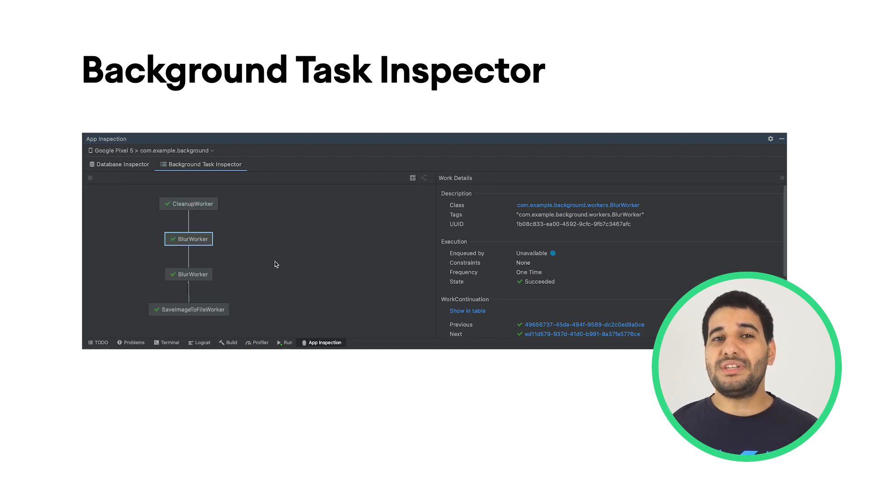
pyautogui.click(188, 203)
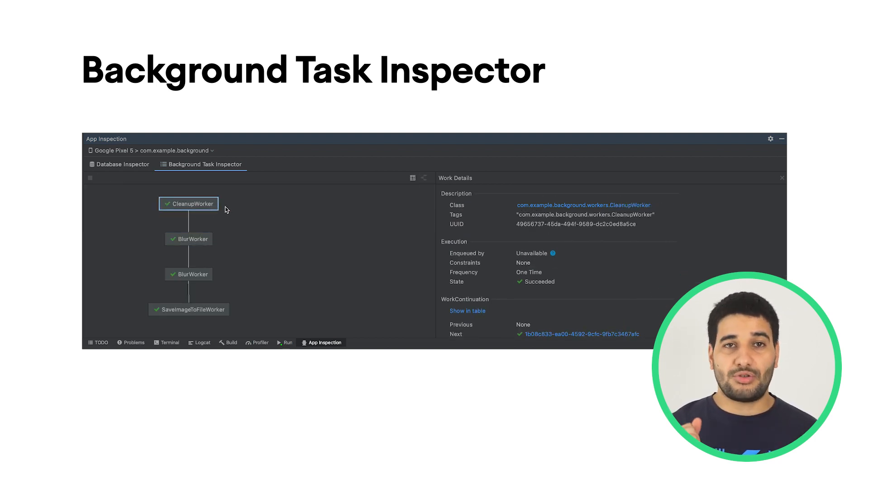
pyautogui.click(412, 177)
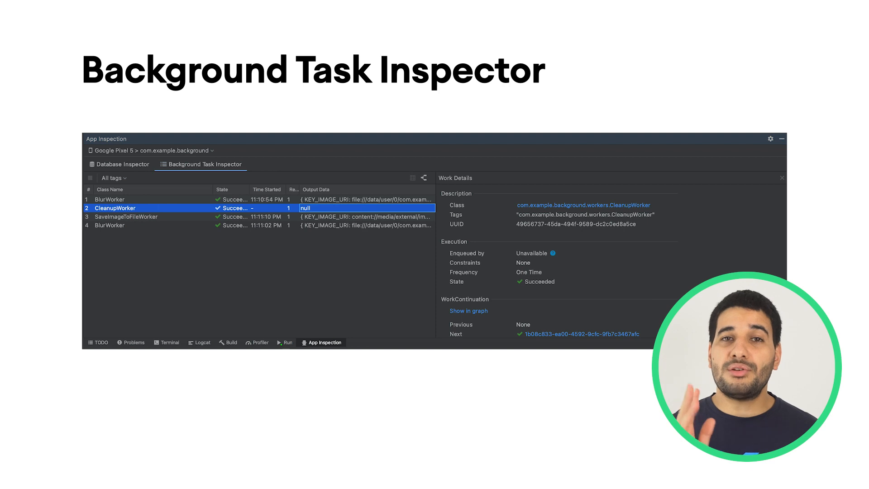
pyautogui.click(110, 199)
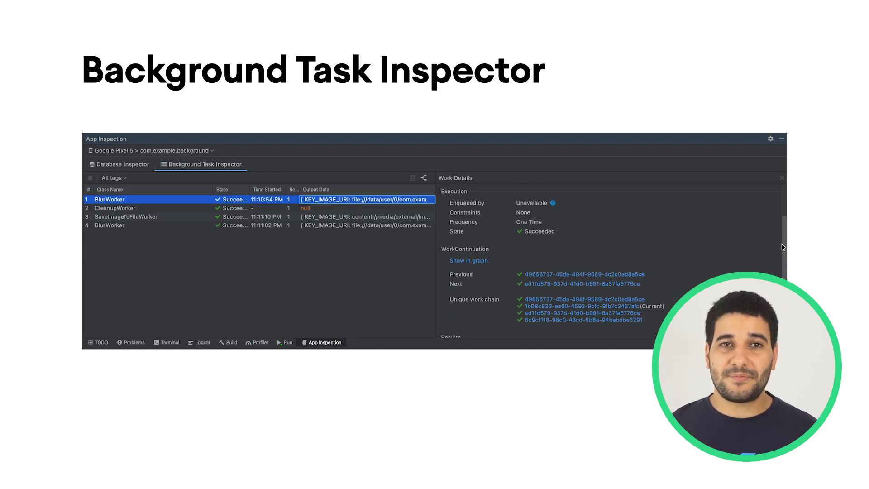
# Scroll up and keep toggling views, inspecting other workers in the chain graph.
pyautogui.scroll(3)
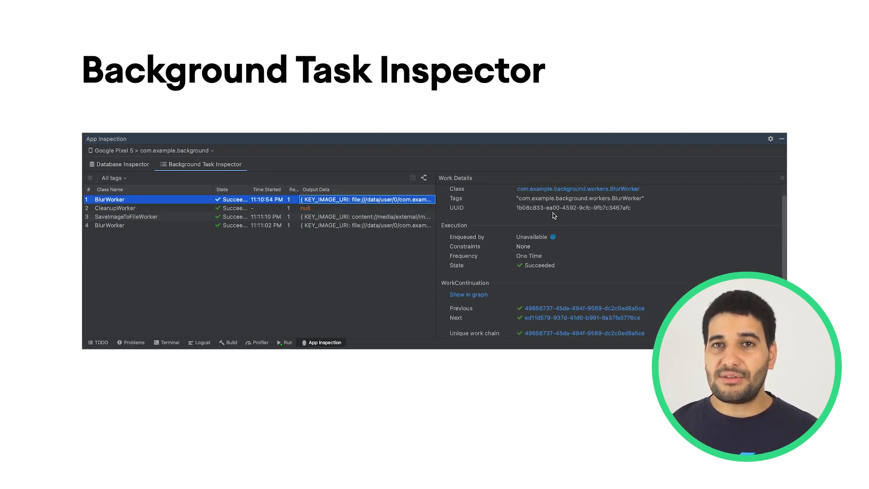
pyautogui.click(424, 178)
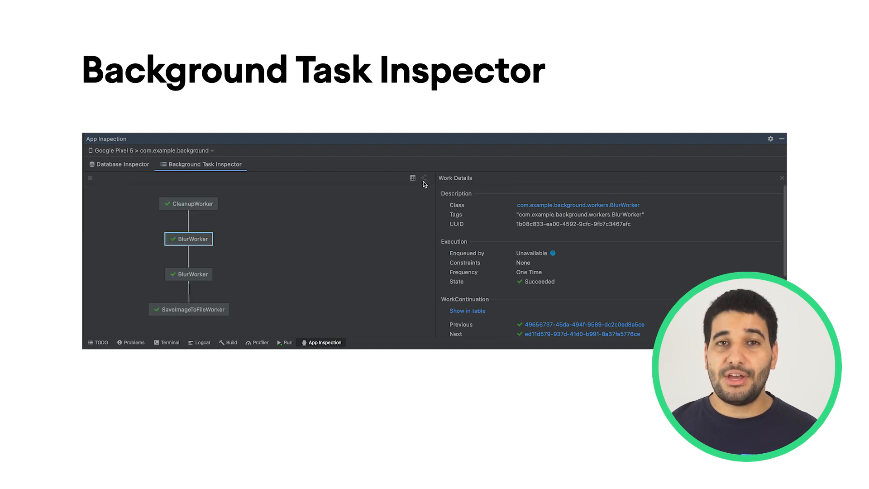
pyautogui.click(188, 308)
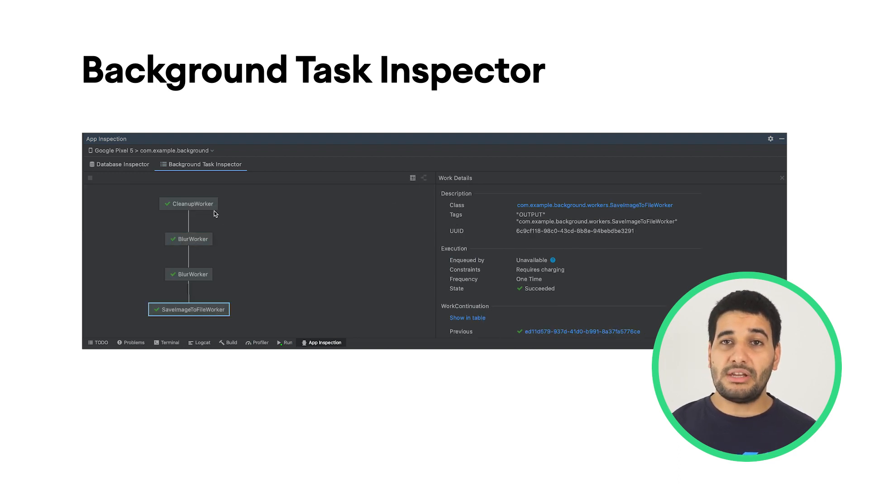
pyautogui.click(412, 178)
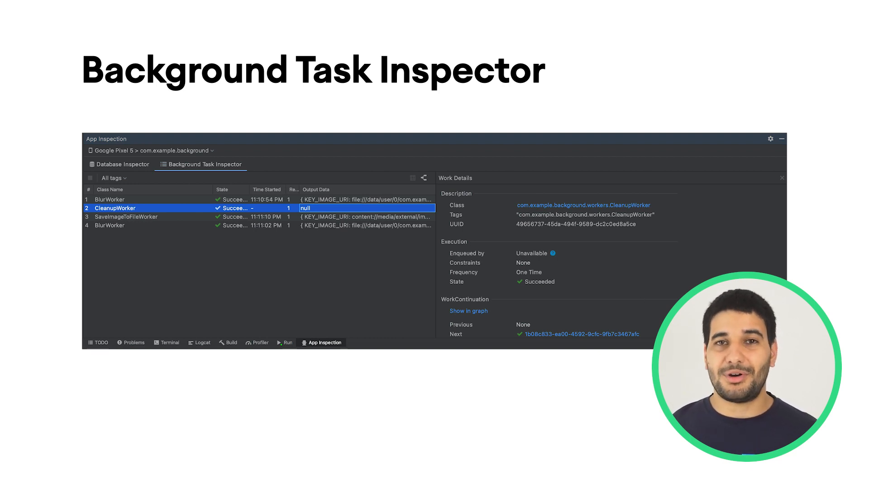
pyautogui.click(109, 199)
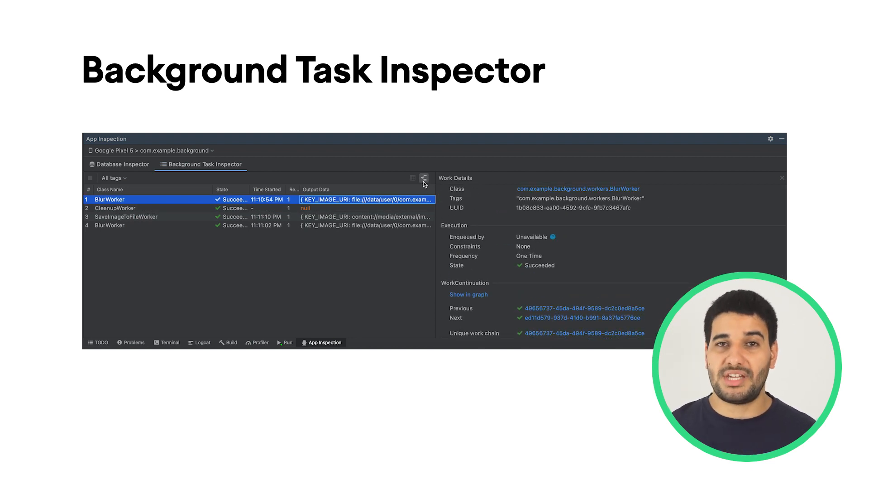
pyautogui.click(424, 177)
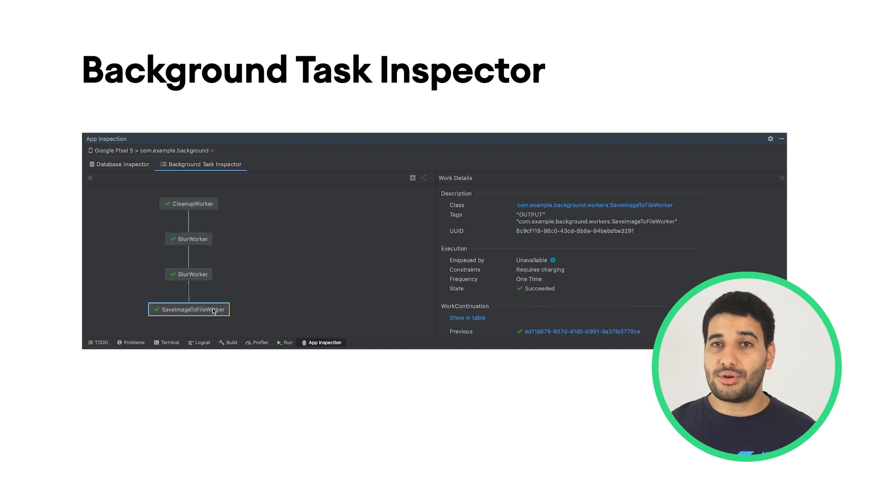
pyautogui.click(187, 203)
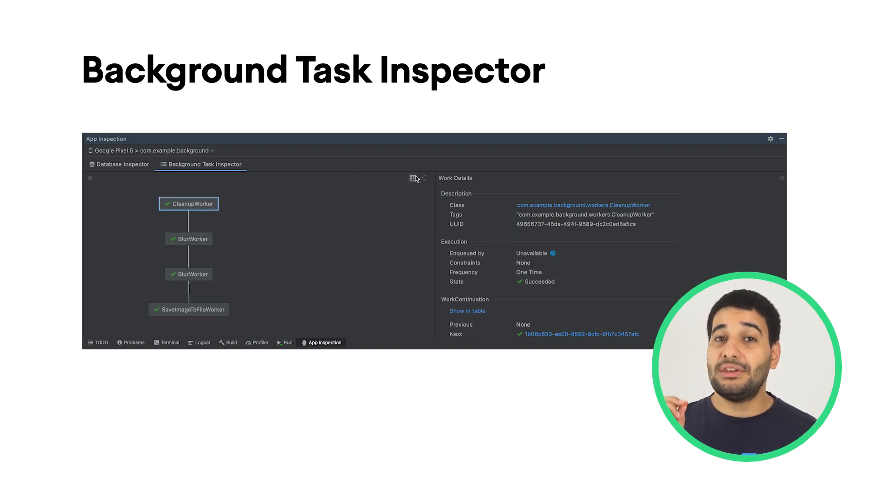
pyautogui.click(413, 178)
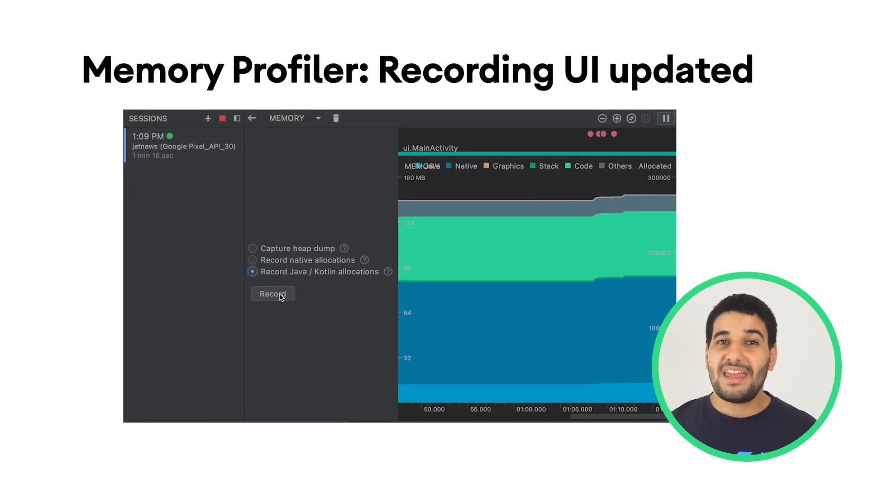
pyautogui.click(272, 293)
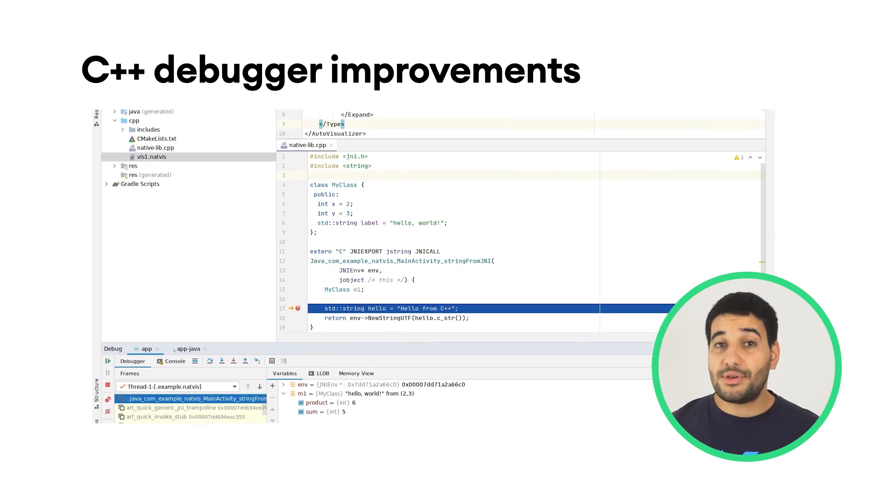
# Scroll down to view m1's custom-formatted values, including product 6 and sum 5.
pyautogui.scroll(-3)
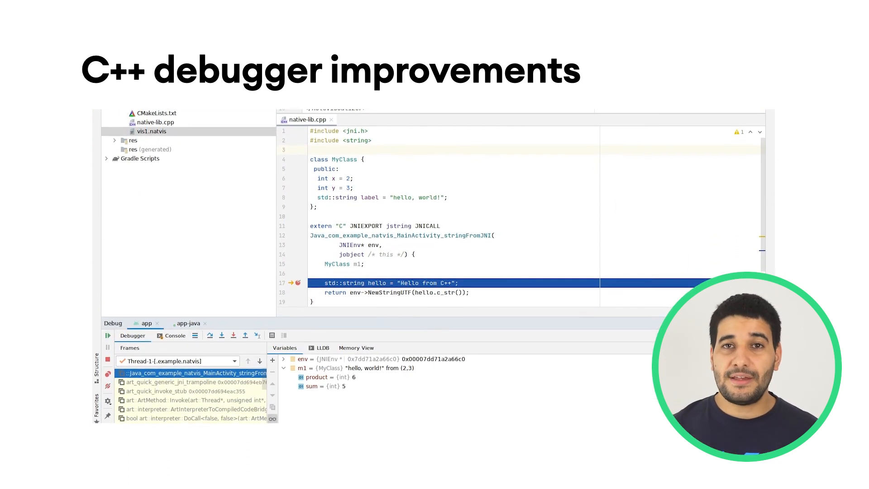